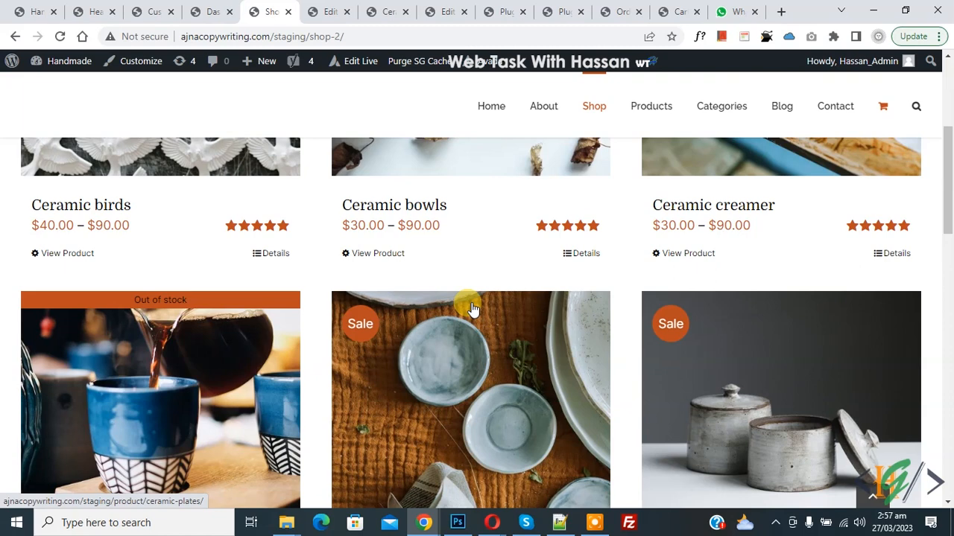
{"action": "mouse_move", "coordinate": [473, 286]}
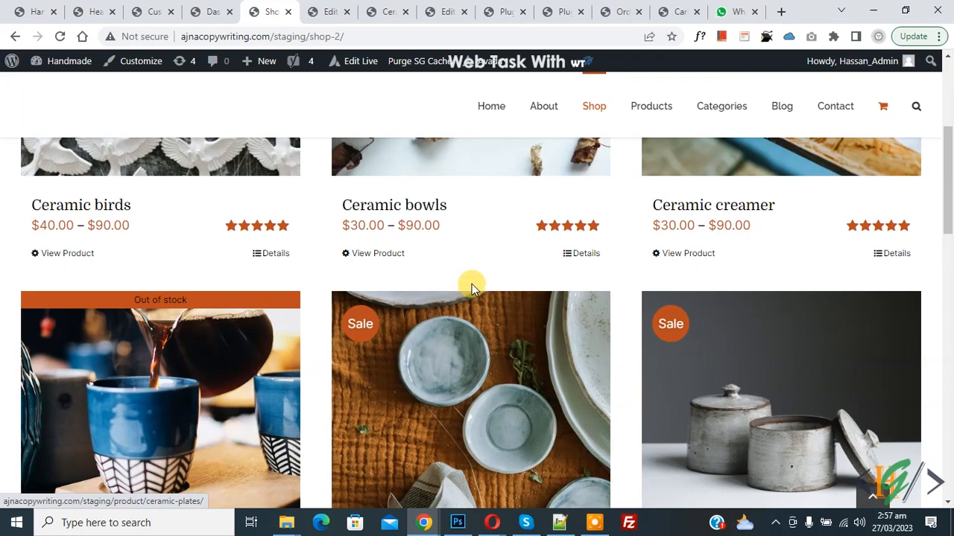
{"action": "mouse_move", "coordinate": [450, 267]}
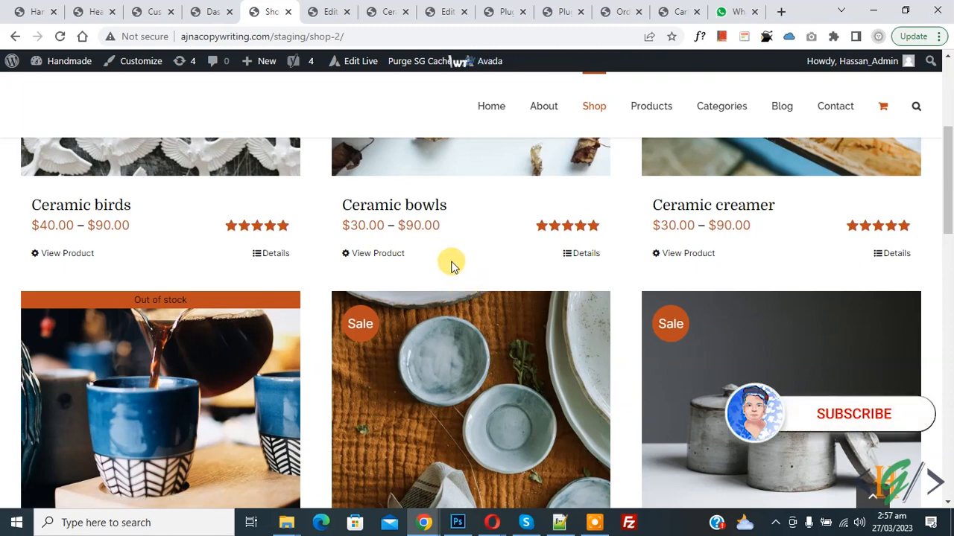
{"action": "mouse_move", "coordinate": [454, 307]}
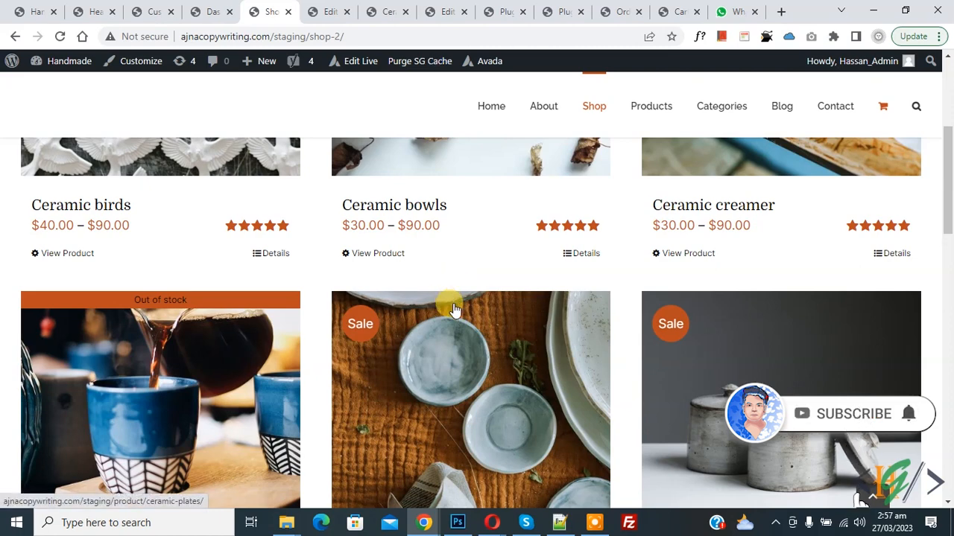
{"action": "mouse_move", "coordinate": [470, 347]}
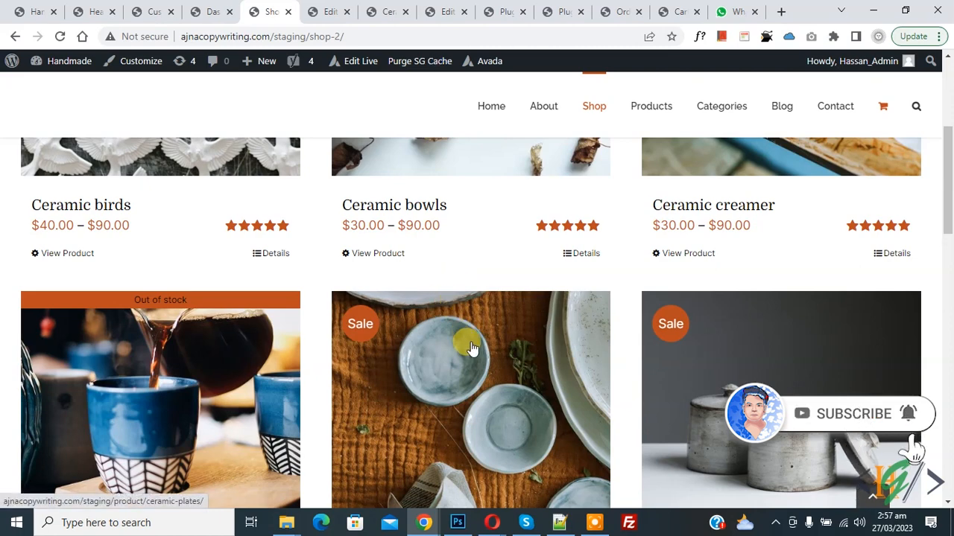
{"action": "mouse_move", "coordinate": [460, 319]}
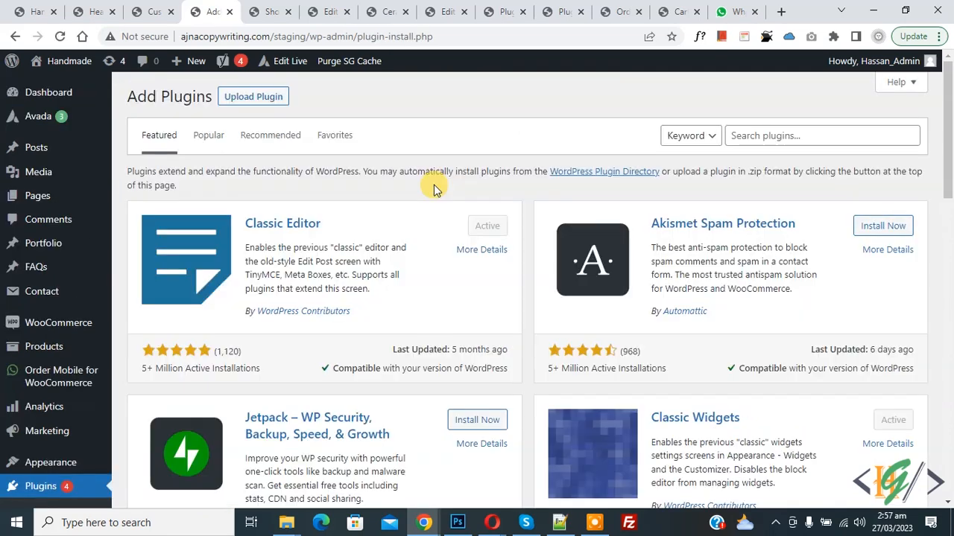
Step: Search the plugin directory for 'wpcode' and confirm WPCode shows as Active
{"action": "type", "text": "wpcode"}
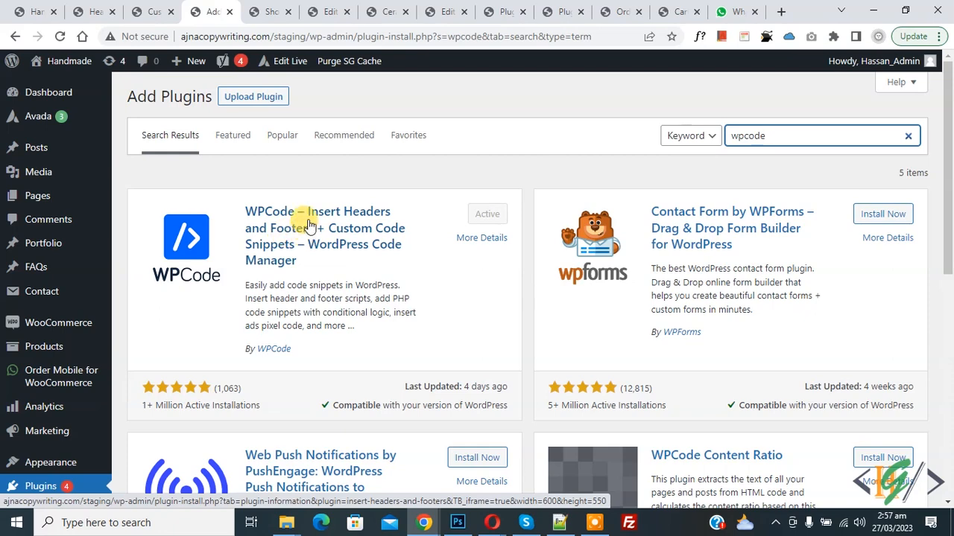
{"action": "scroll", "scroll_direction": "down", "scroll_amount": 3}
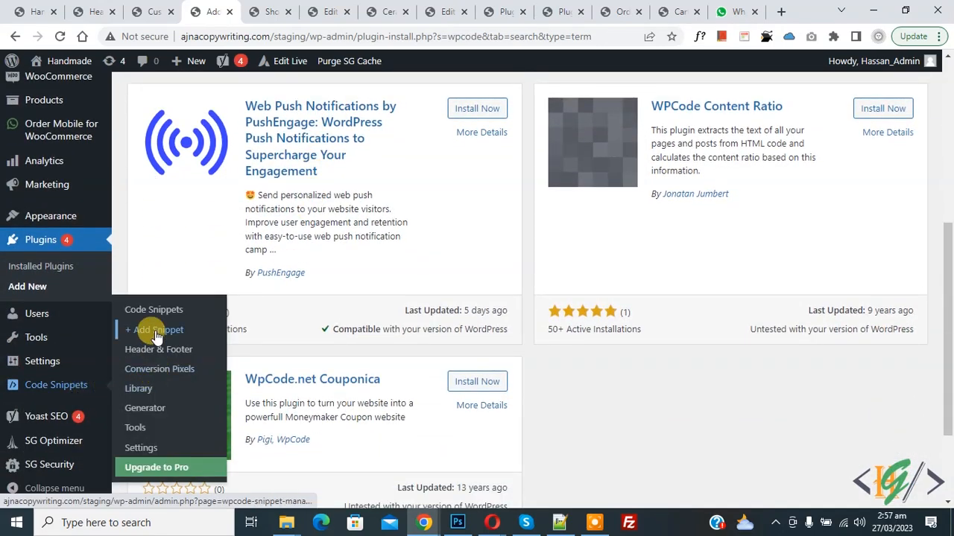
Step: Create a new custom snippet and set its Code Type to PHP Snippet
{"action": "left_click", "coordinate": [161, 329]}
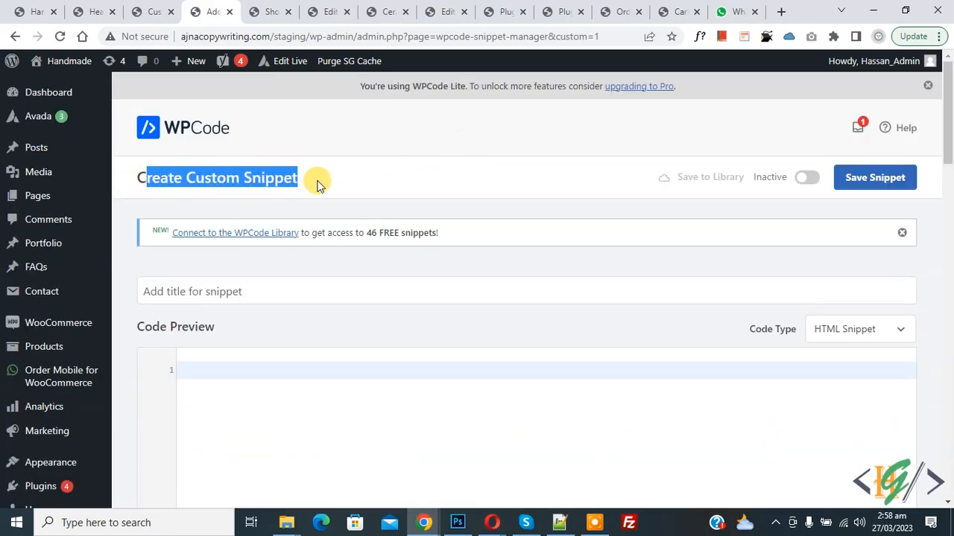
{"action": "scroll", "scroll_direction": "down", "scroll_amount": 3}
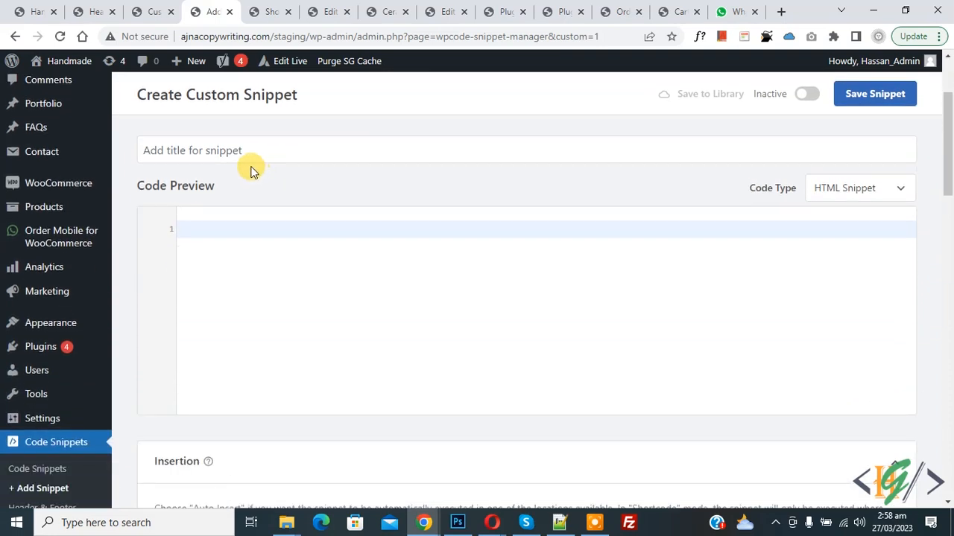
{"action": "mouse_move", "coordinate": [194, 200]}
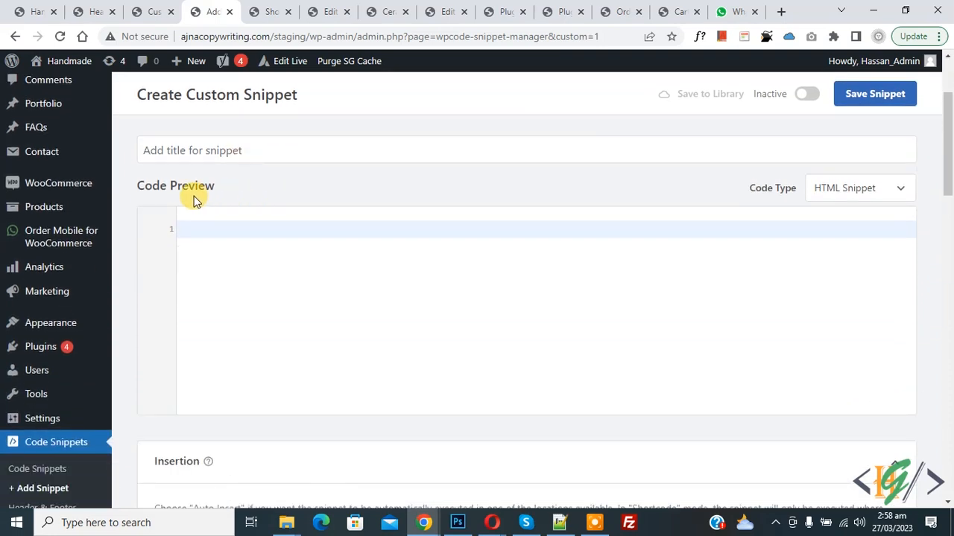
{"action": "left_click", "coordinate": [858, 188]}
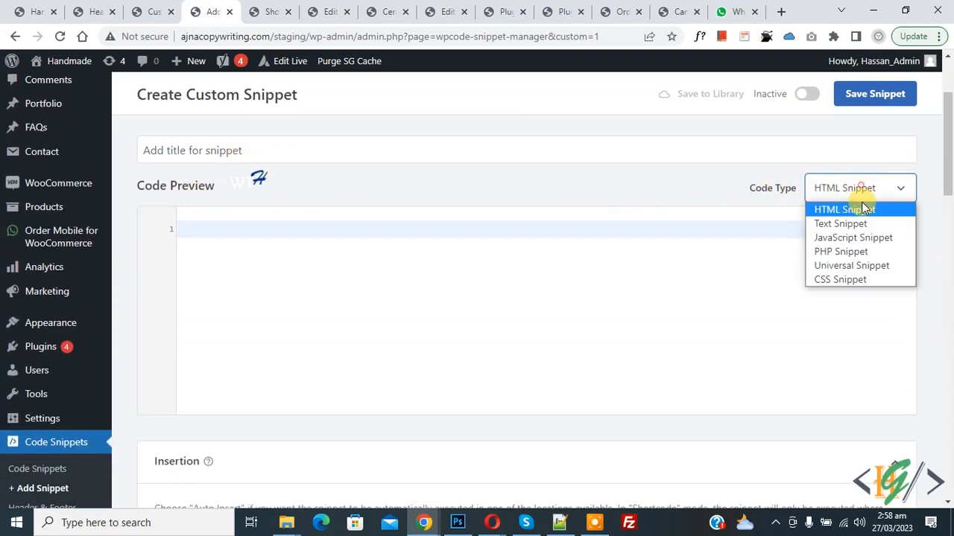
{"action": "left_click", "coordinate": [840, 250]}
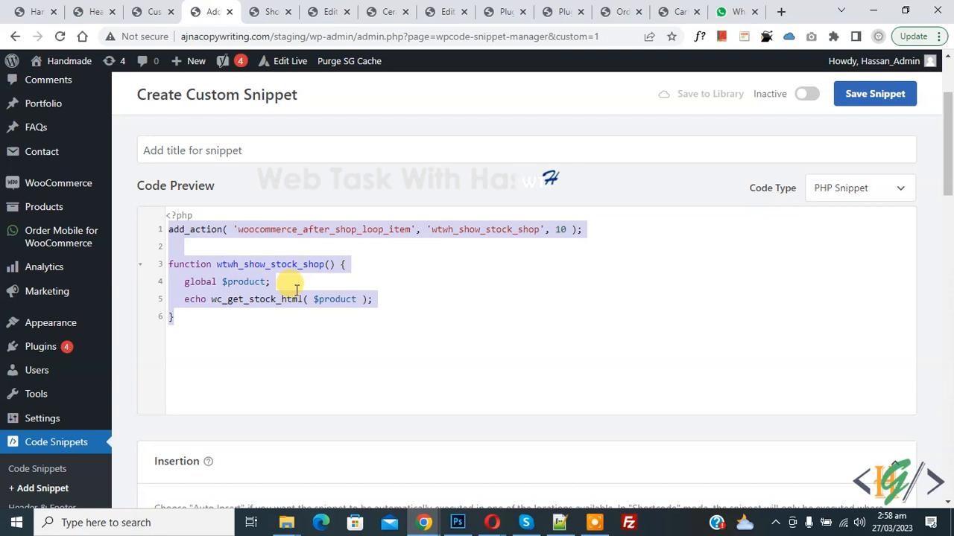
Step: Keep Auto Insert / Run Everywhere, toggle the snippet Active, and save it
{"action": "scroll", "scroll_direction": "down", "scroll_amount": 3}
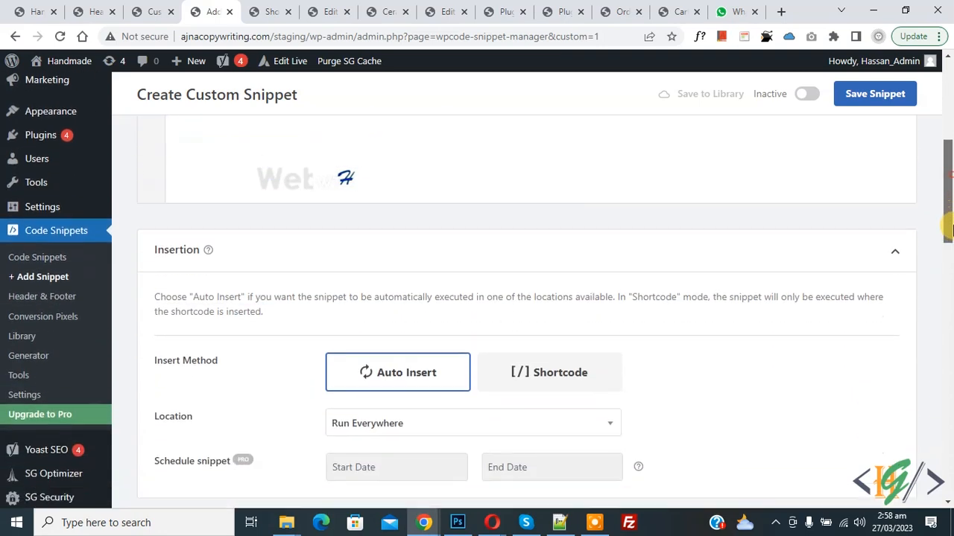
{"action": "scroll", "scroll_direction": "down", "scroll_amount": 3}
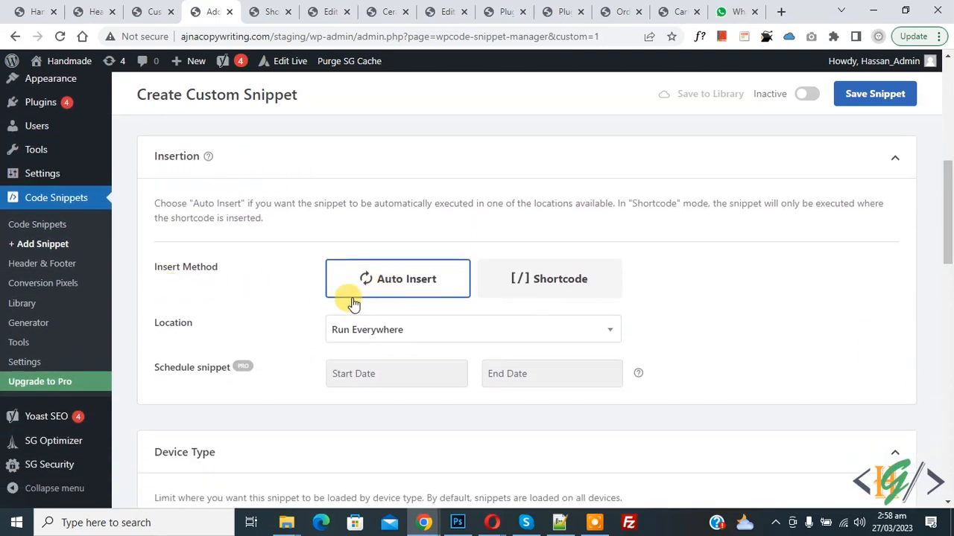
{"action": "mouse_move", "coordinate": [719, 134]}
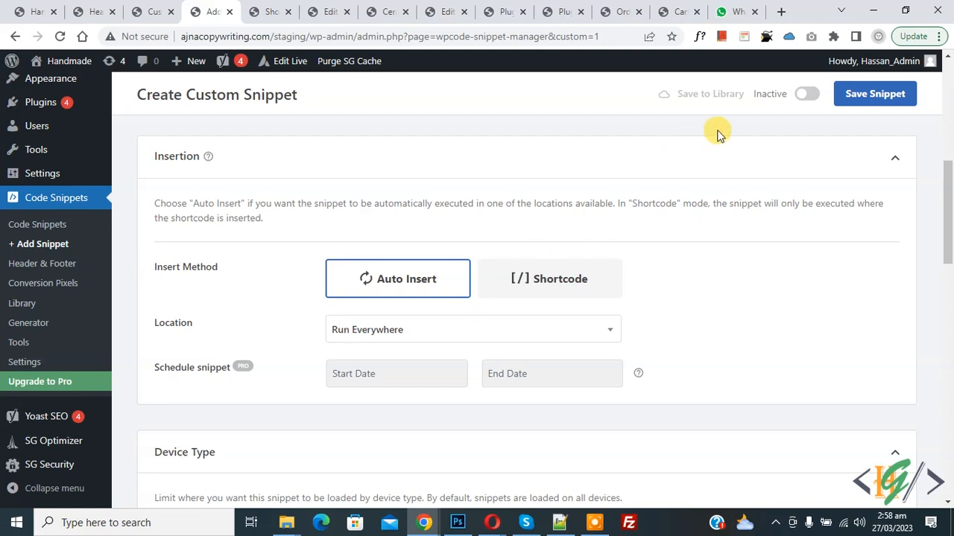
{"action": "left_click", "coordinate": [808, 93]}
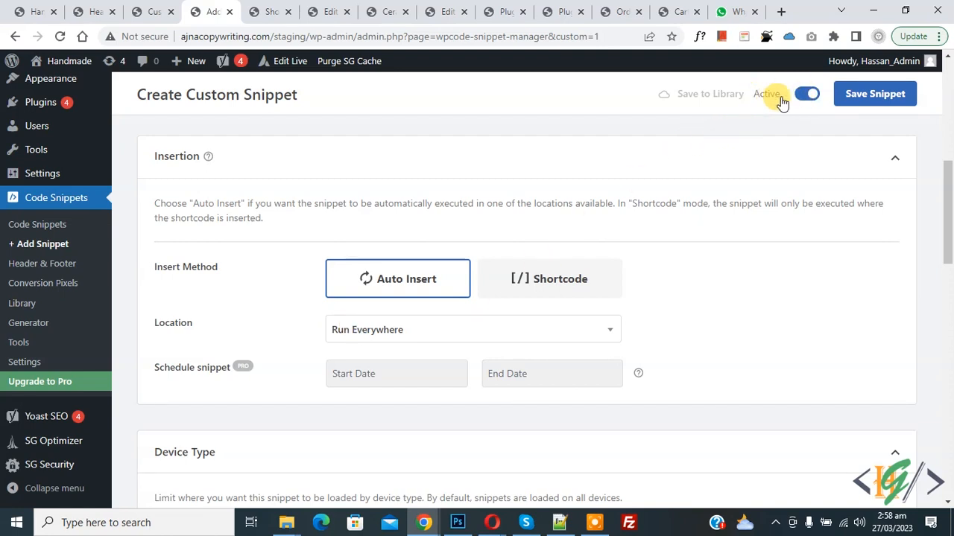
{"action": "left_click", "coordinate": [875, 93]}
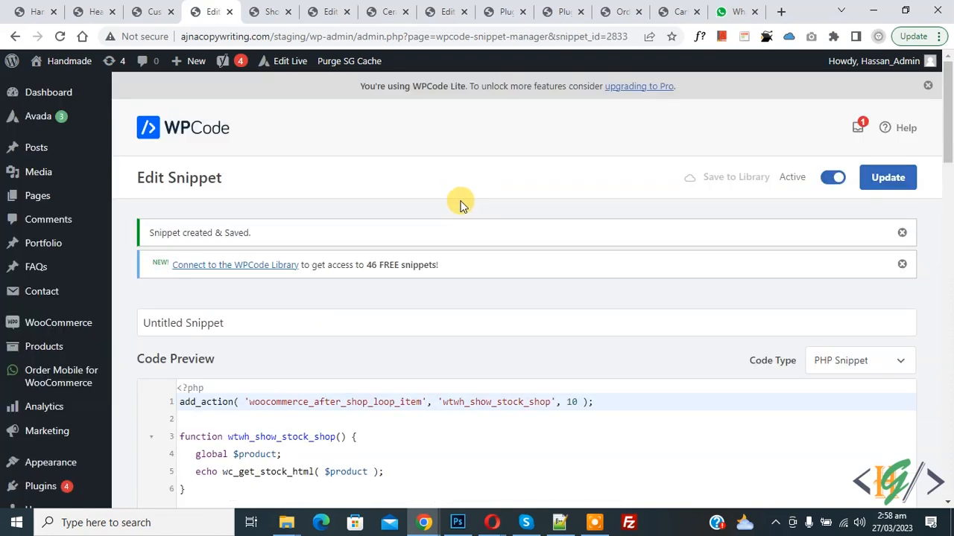
{"action": "double_click", "coordinate": [200, 232]}
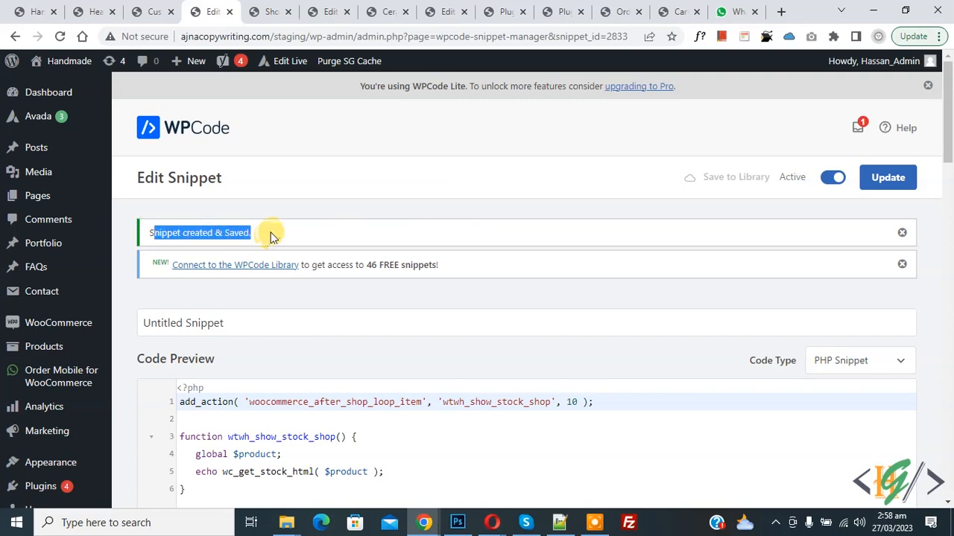
Step: Refresh the Shop page and verify stock lines like '49 in stock' and 'Out of stock' appear
{"action": "left_click", "coordinate": [268, 11]}
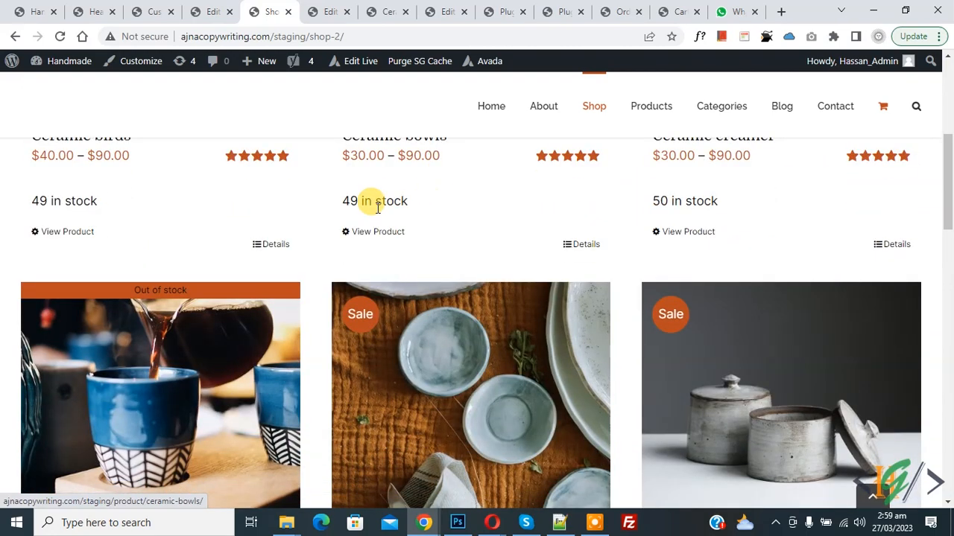
{"action": "mouse_move", "coordinate": [349, 201]}
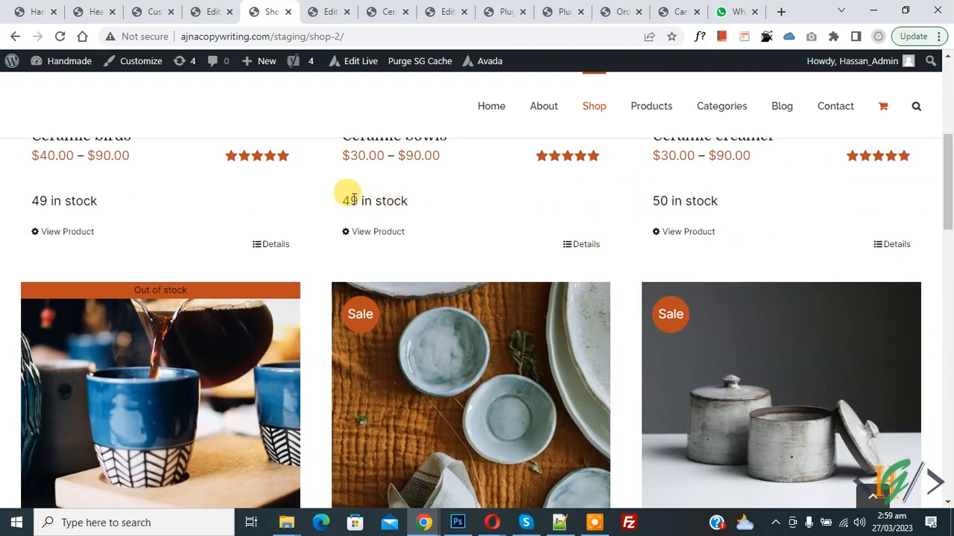
{"action": "scroll", "scroll_direction": "down", "scroll_amount": 3}
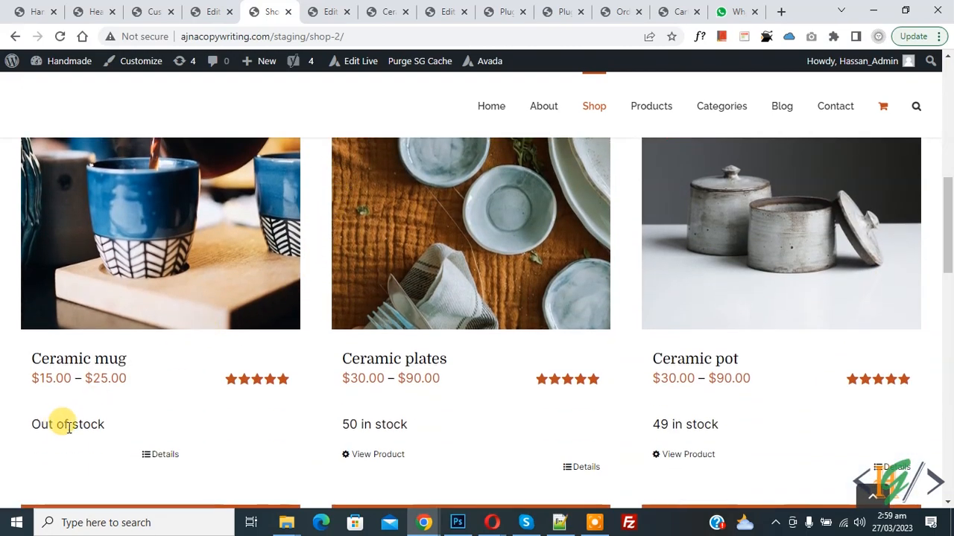
{"action": "left_click", "coordinate": [212, 12]}
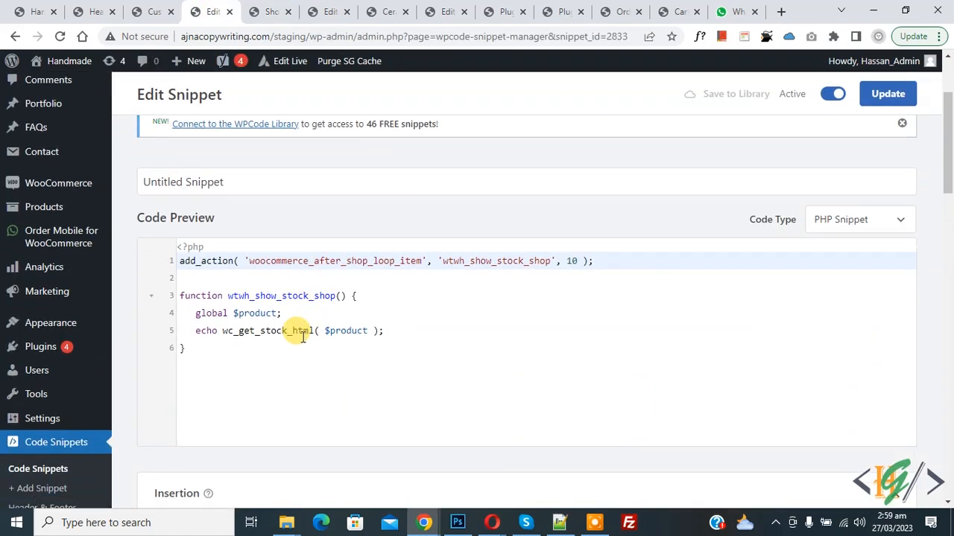
{"action": "mouse_move", "coordinate": [264, 363]}
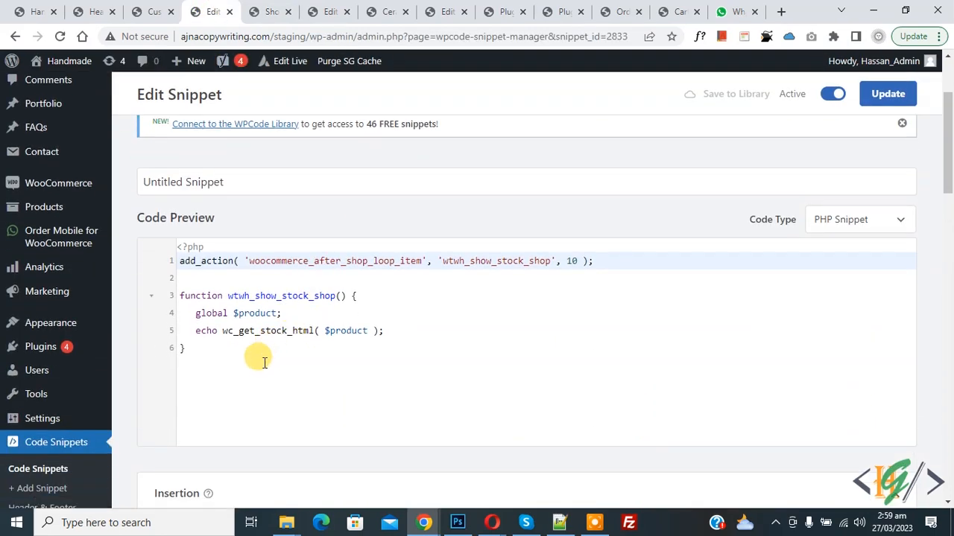
{"action": "left_click", "coordinate": [270, 12]}
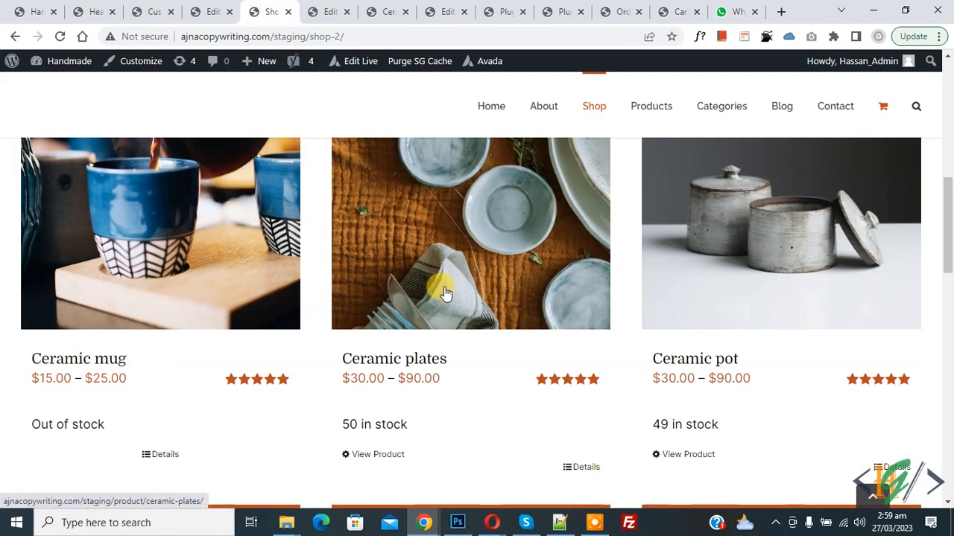